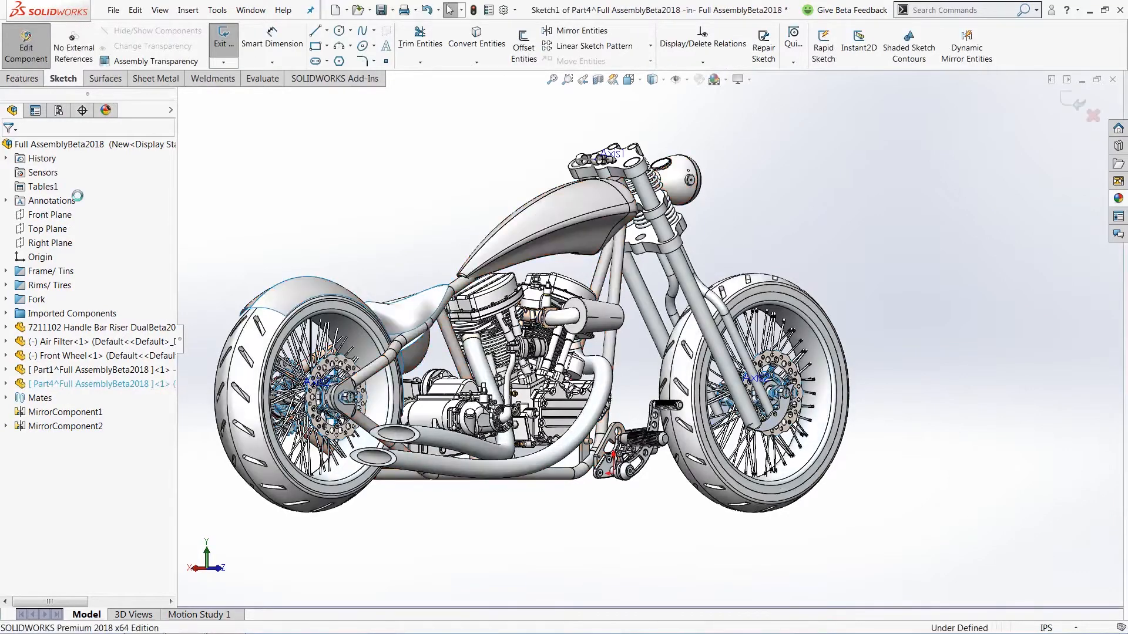
- Exit the 2D sketch and start a new 3D sketch (3DSketch1) in Part4
left_click(224, 41)
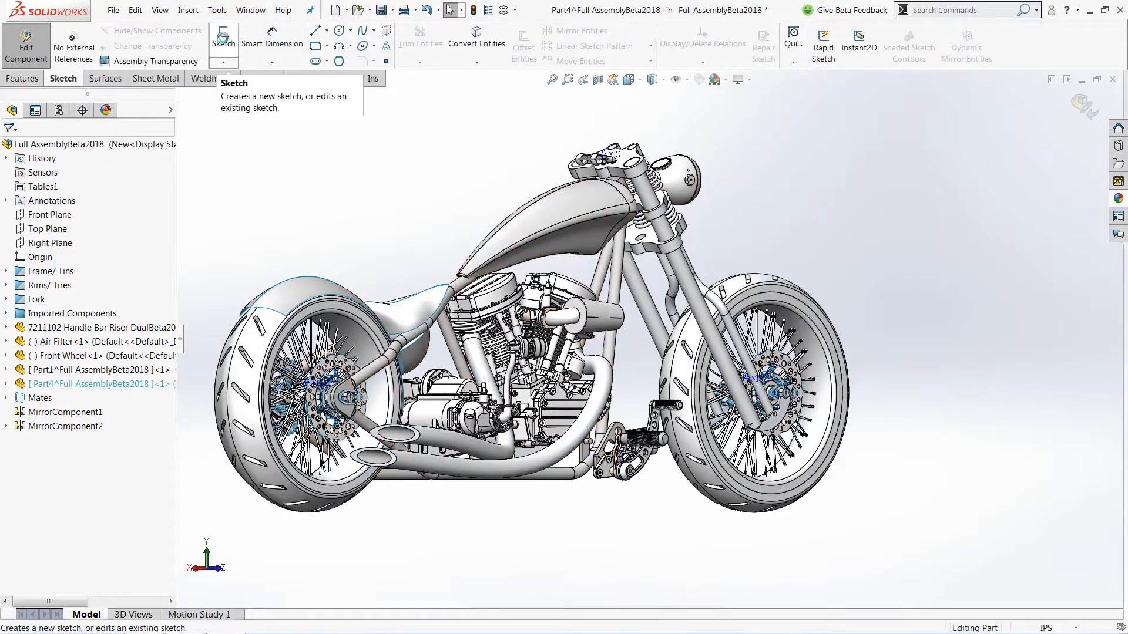
left_click(223, 61)
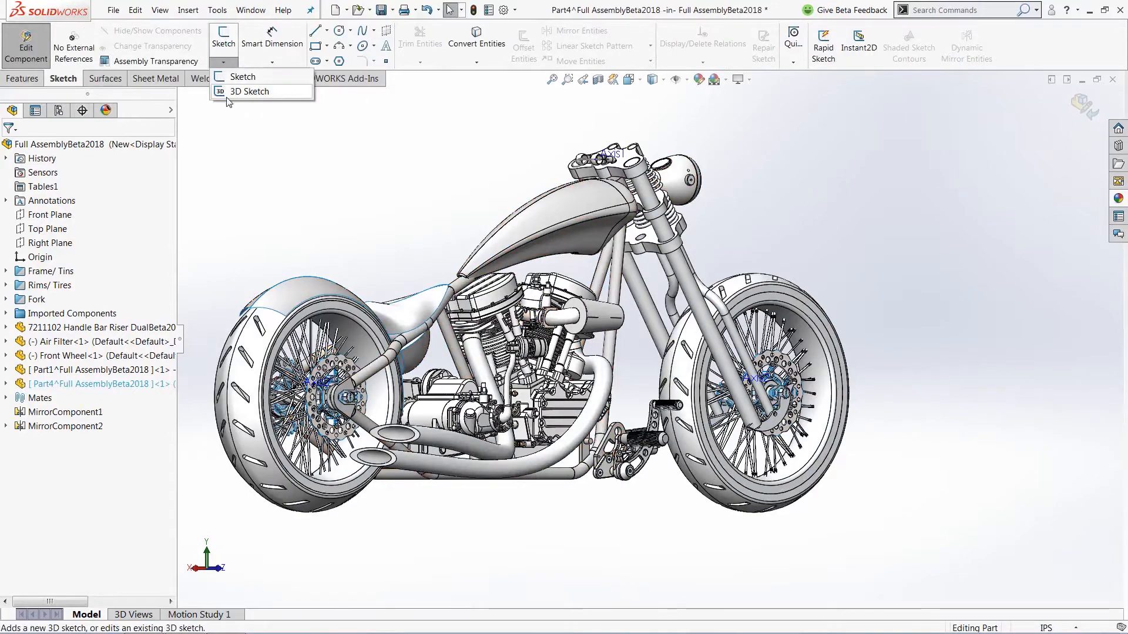
left_click(251, 92)
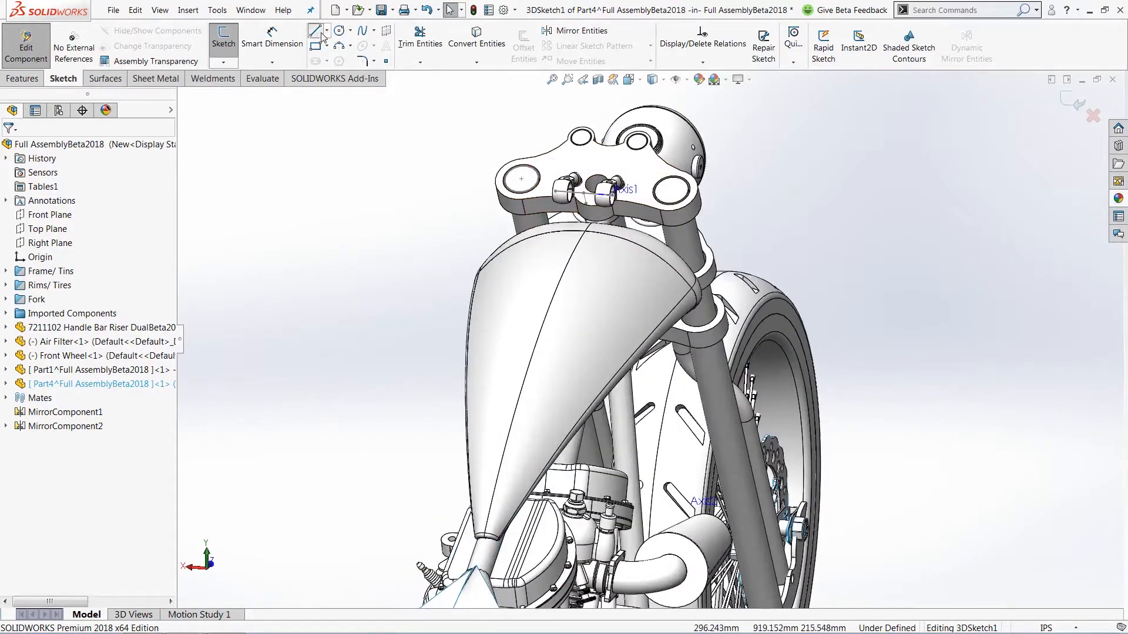
- Draw the handlebar half outward from the riser clamp and fillet its corners
left_click(314, 32)
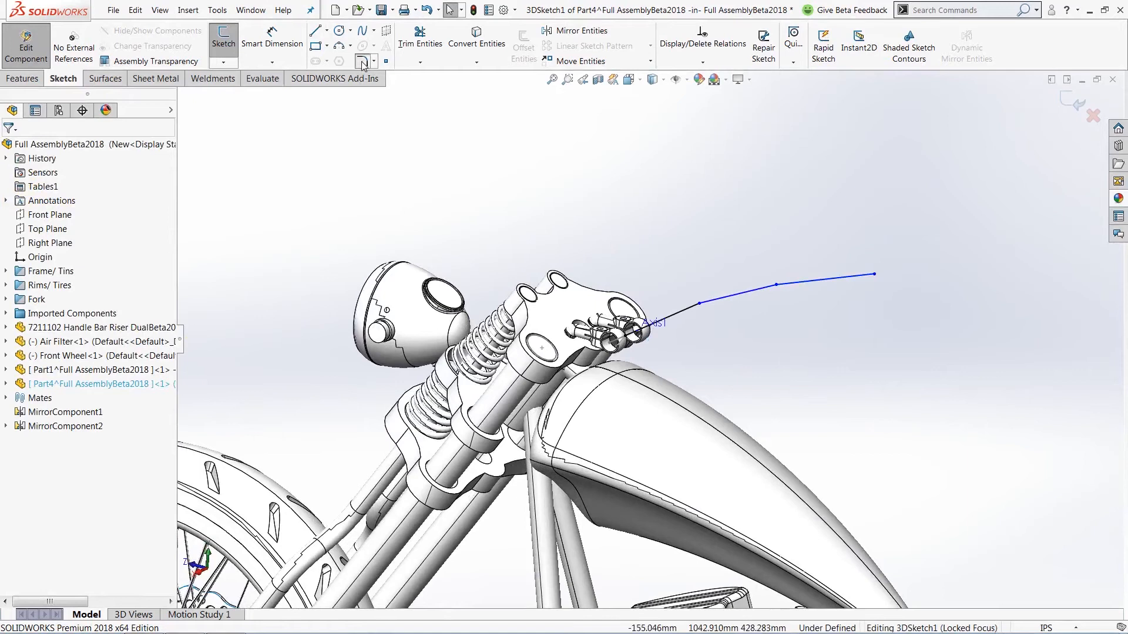
left_click(362, 61)
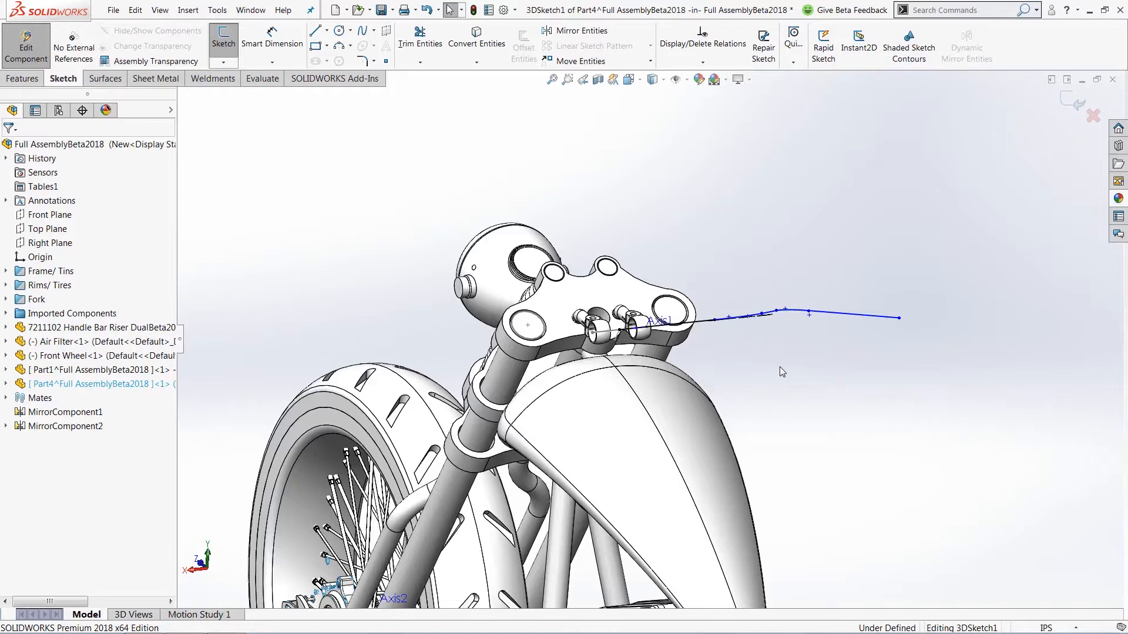
mouse_move(576, 30)
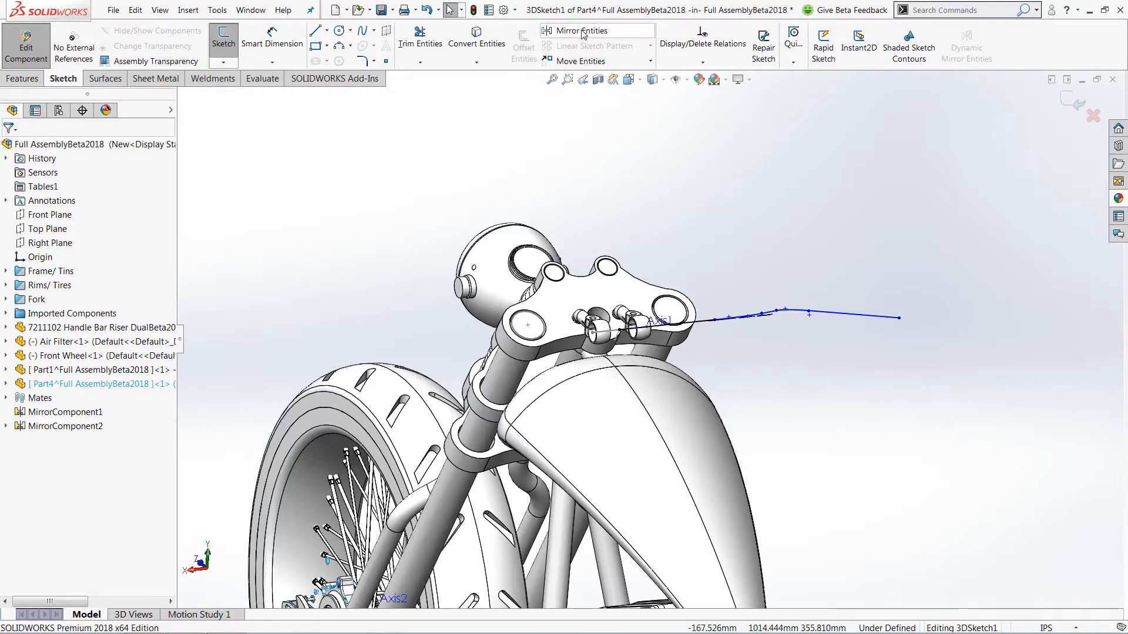
mouse_move(583, 33)
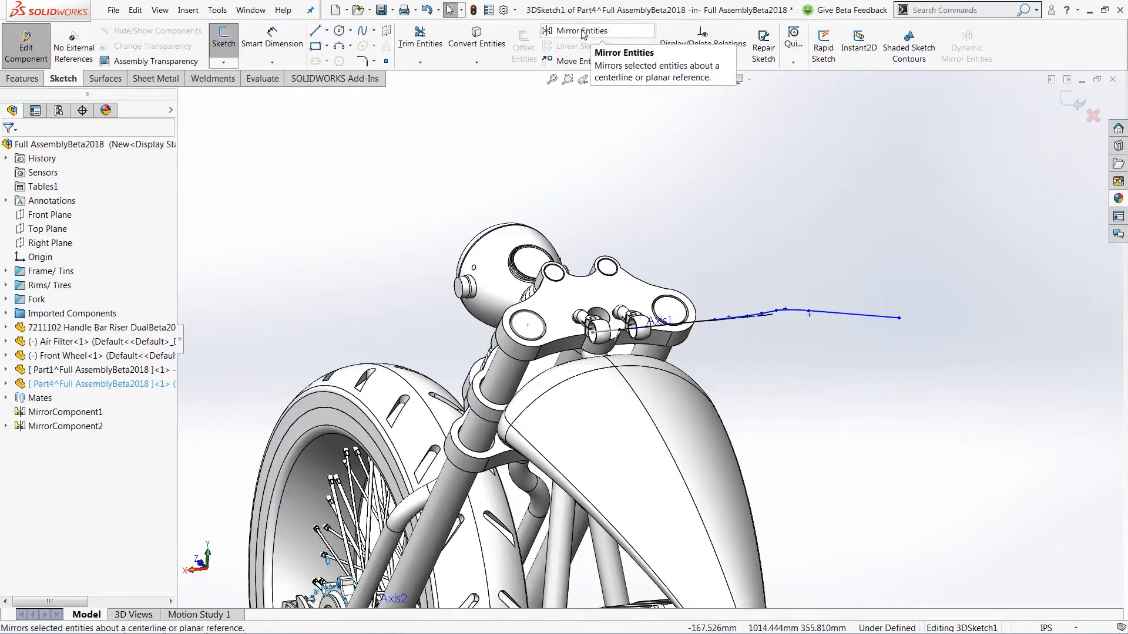
- Mirror the handlebar path sketch entities about the Right Plane
left_click(567, 30)
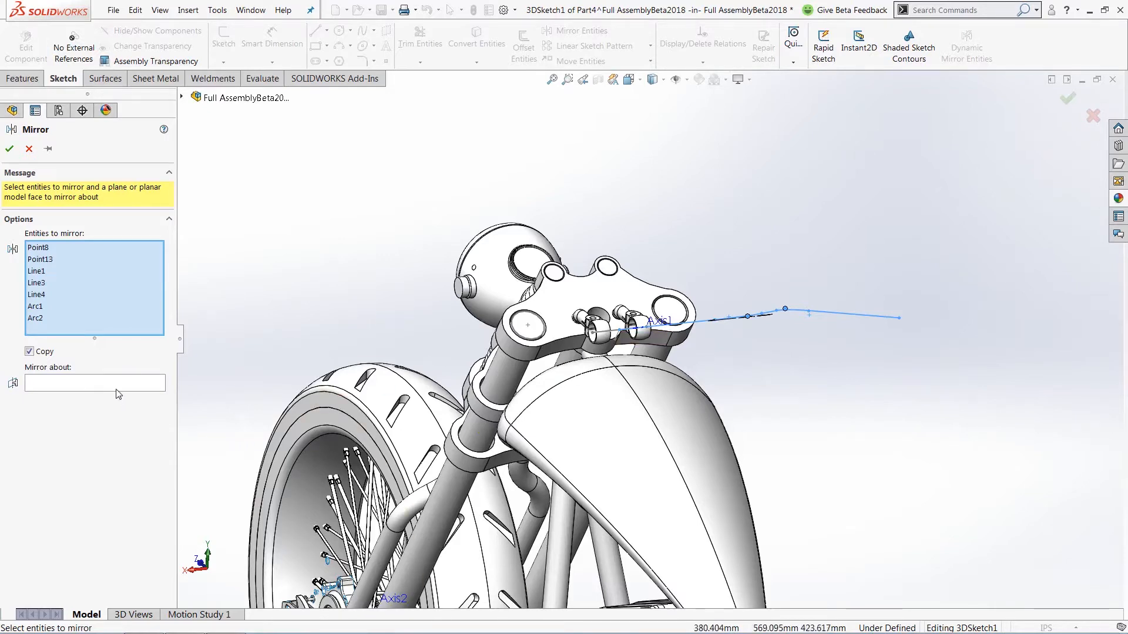
left_click(93, 383)
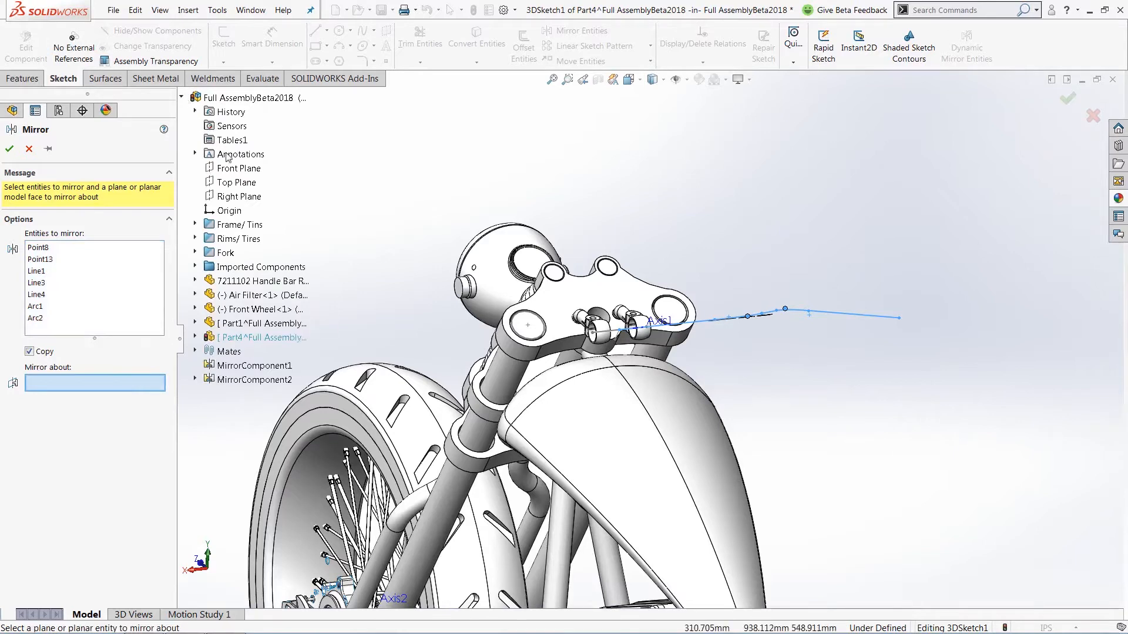
left_click(238, 196)
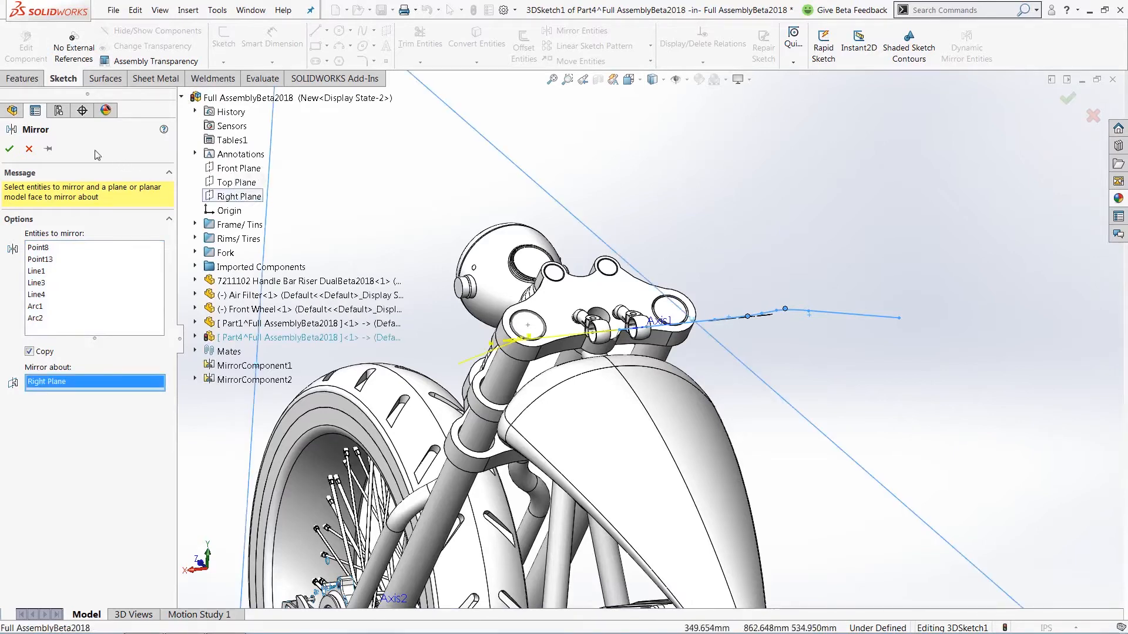
left_click(9, 149)
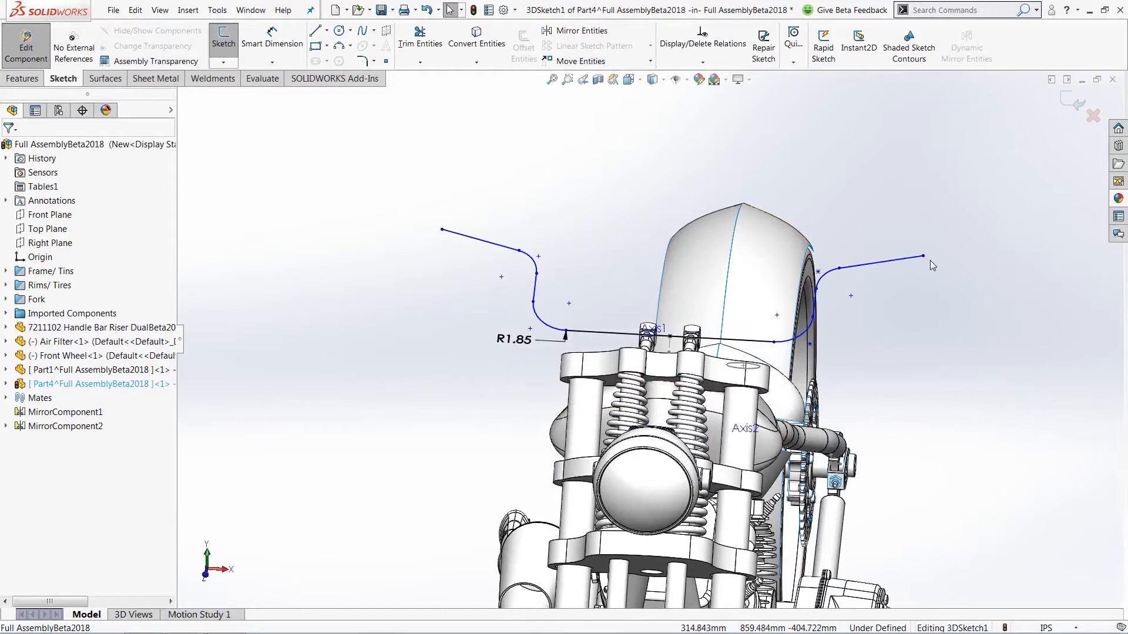
- Exit 3DSketch1, keeping the symmetric handlebar path in Part4
left_click(923, 257)
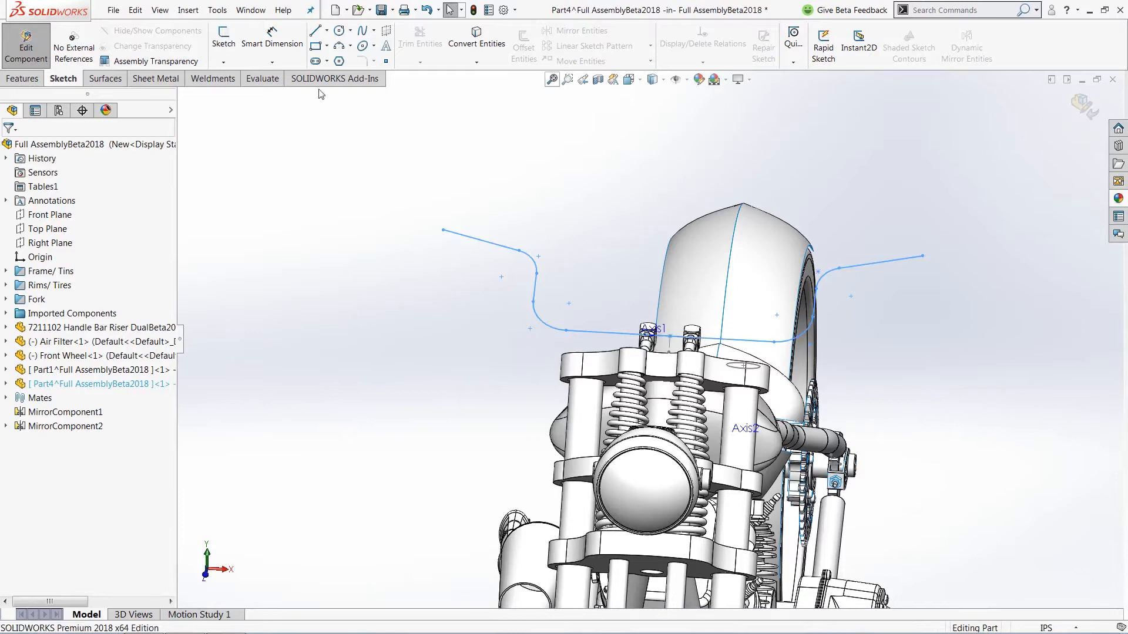
- Add a Beta 2018 Handle Bar structural member along the handlebar path
left_click(211, 78)
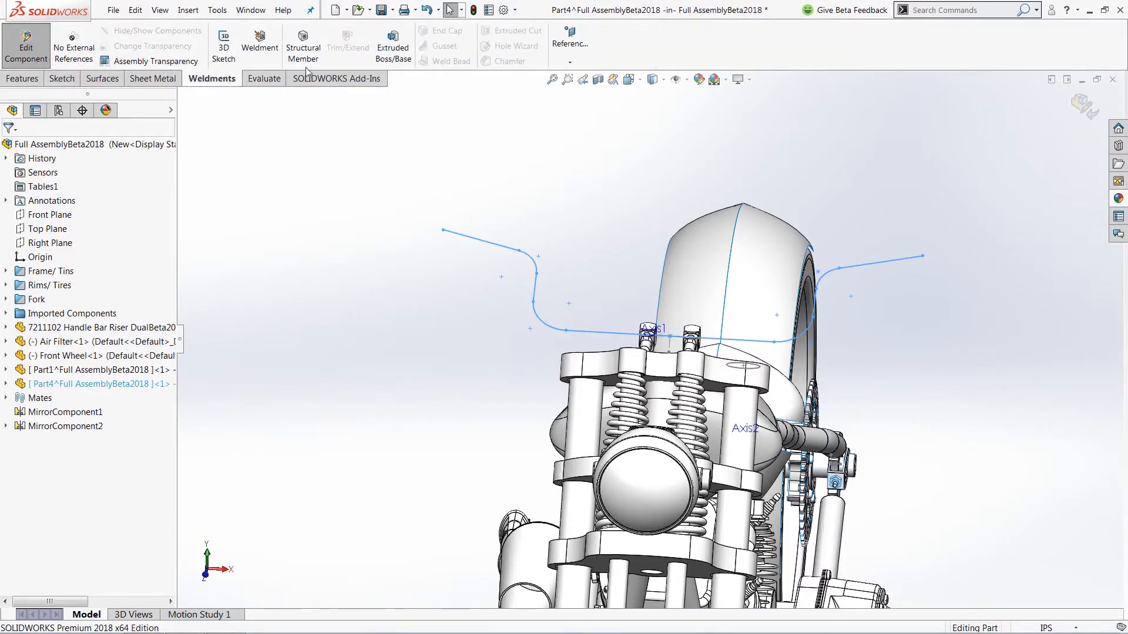
left_click(303, 45)
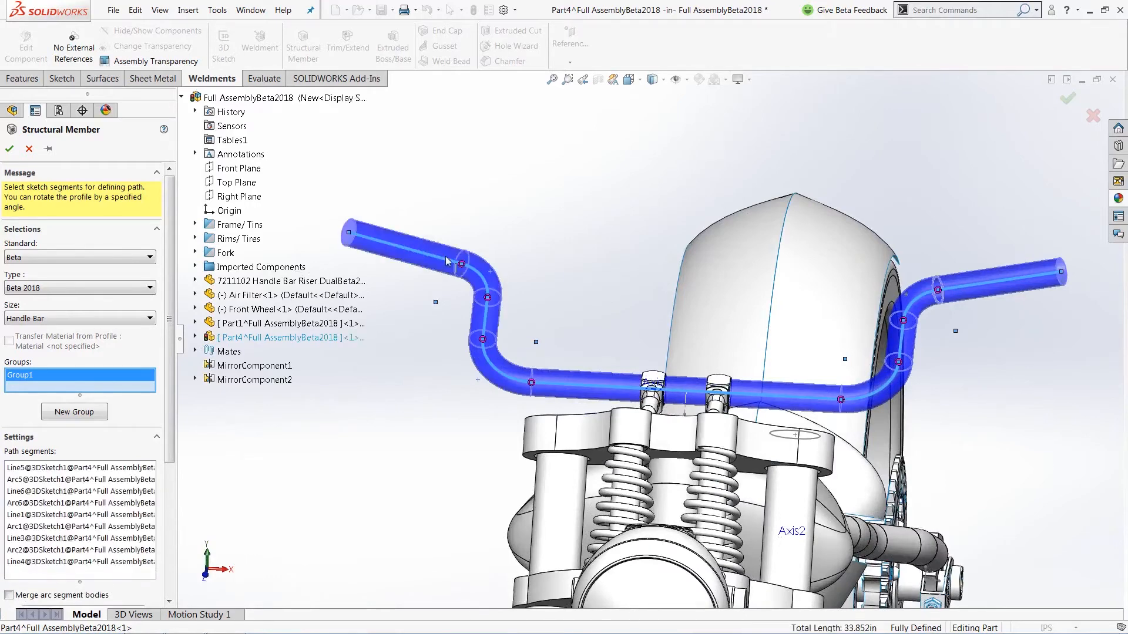
left_click(10, 149)
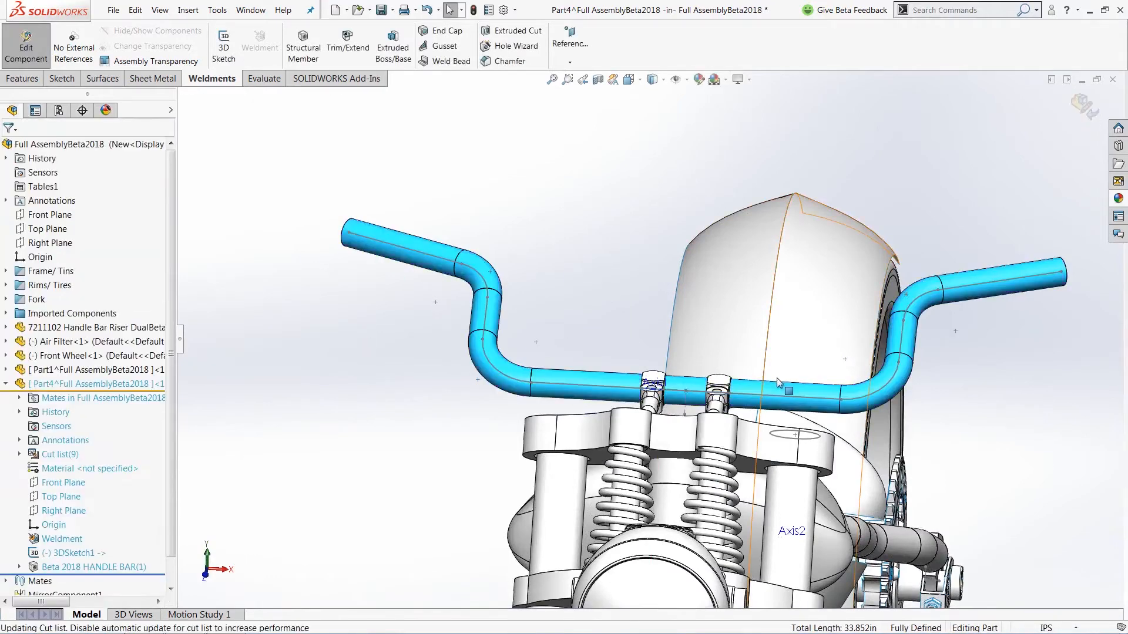
scroll("down", 3)
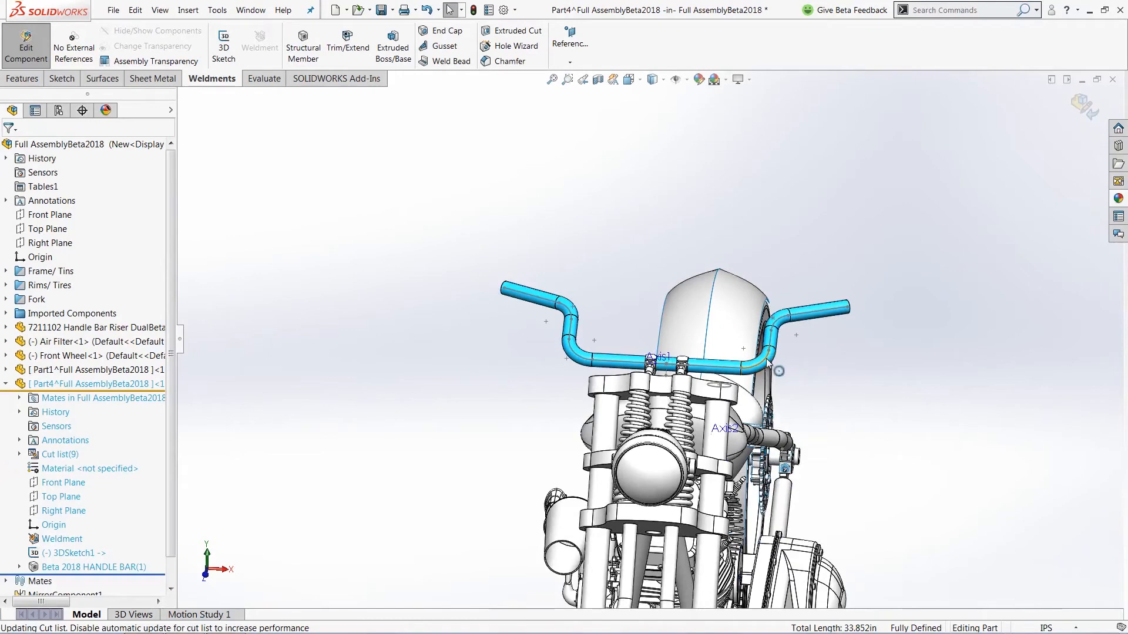